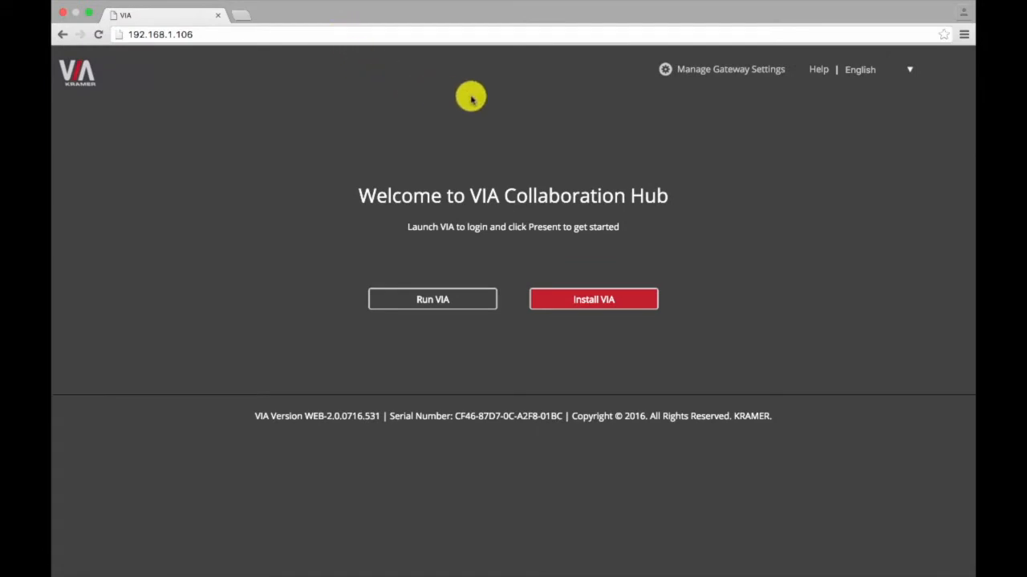
# - Choose Manage Gateway Settings on the welcome page to reach the administrator login
pyautogui.click(722, 69)
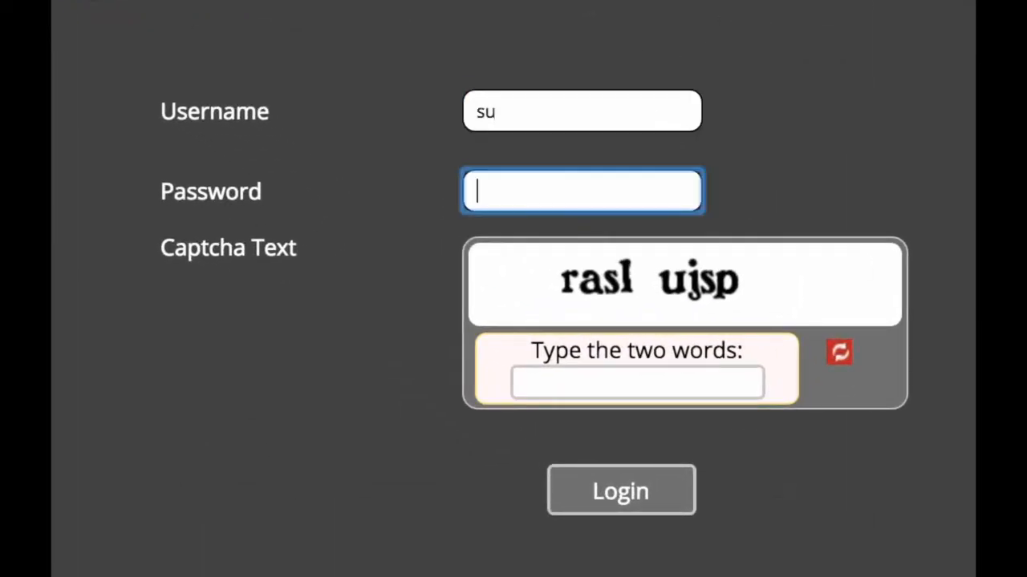
# - Enter the captcha words 'rasl ujsp' and log in to the admin pages
pyautogui.write('rasl ujsp')
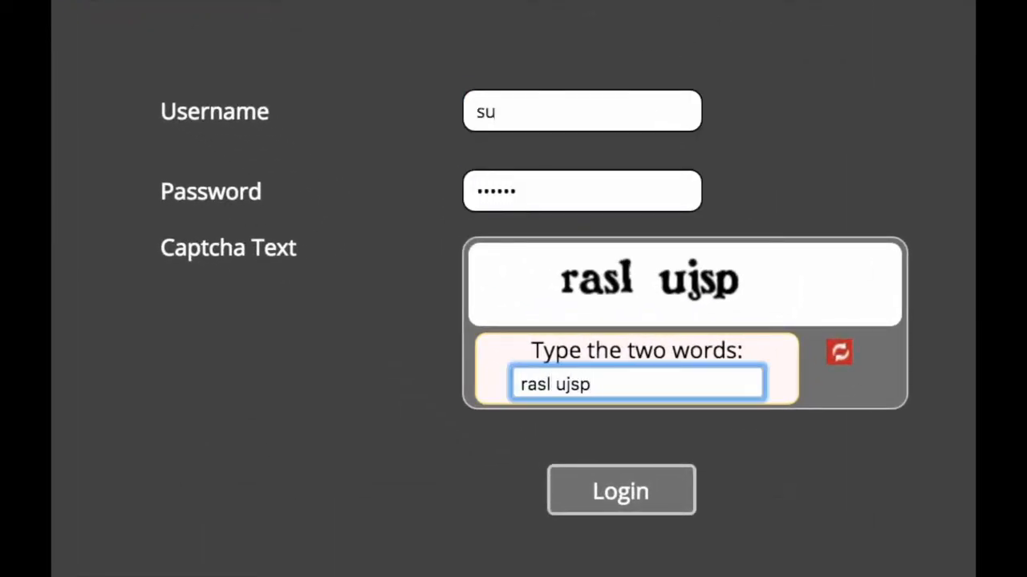
pyautogui.click(620, 490)
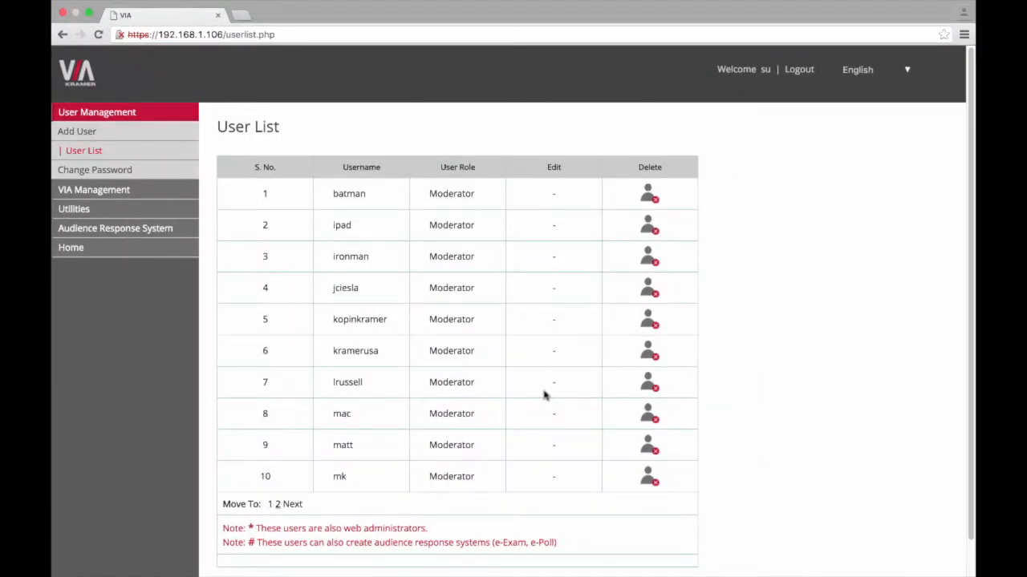
pyautogui.moveTo(186, 199)
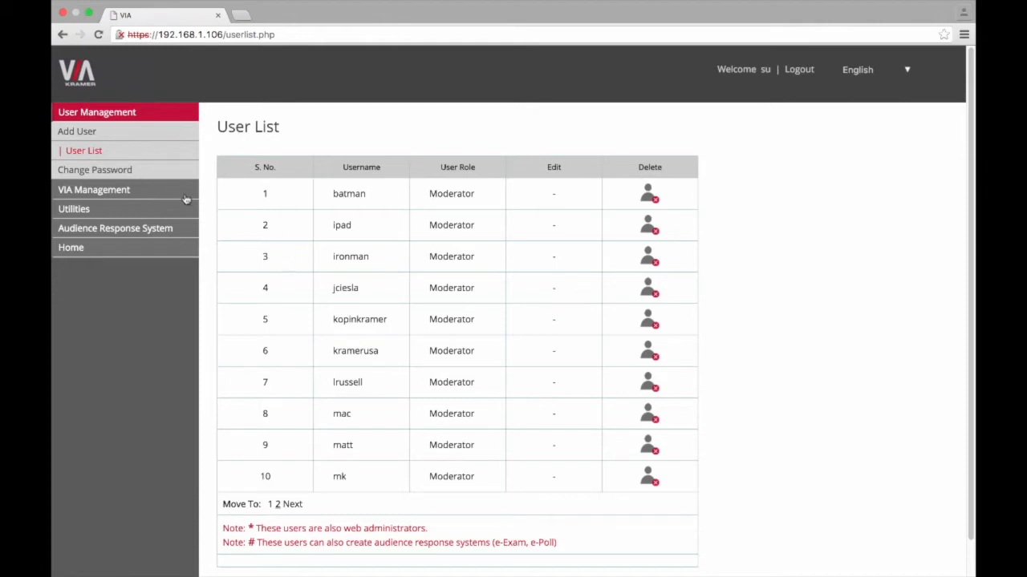
# - Expand VIA Management and go to Client Features (Window/Mac)
pyautogui.click(93, 190)
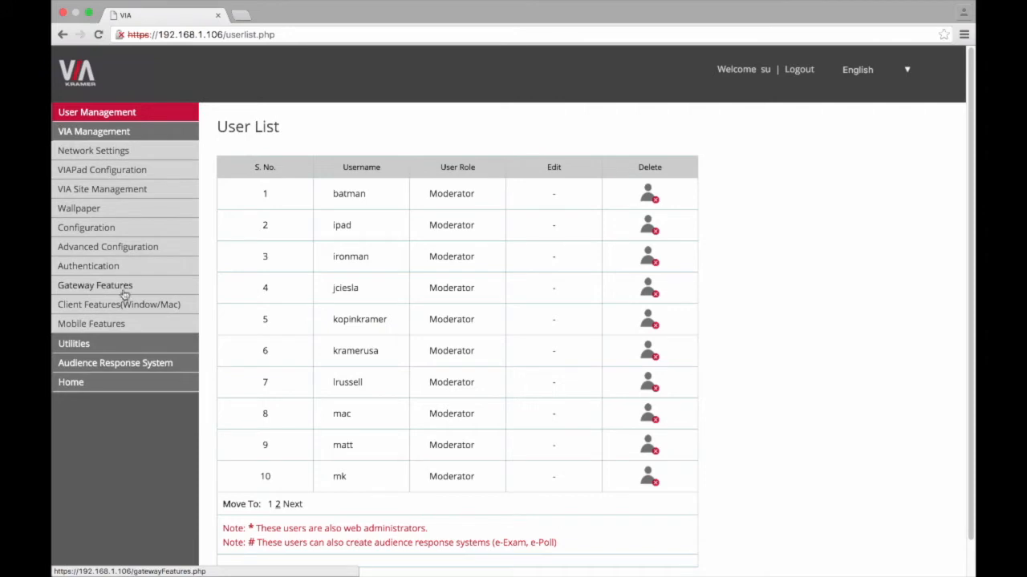
pyautogui.moveTo(138, 327)
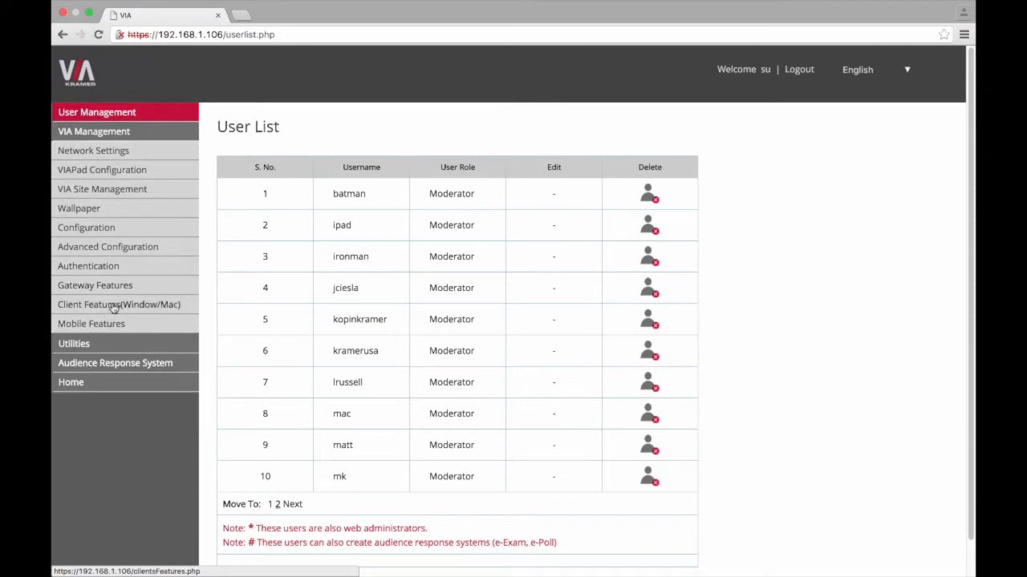
pyautogui.click(119, 304)
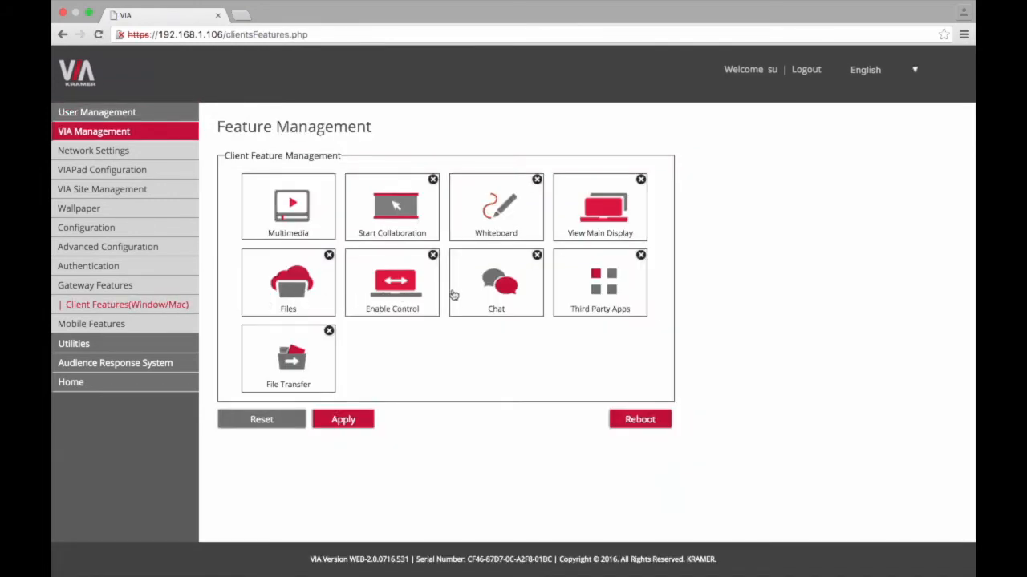
pyautogui.moveTo(487, 295)
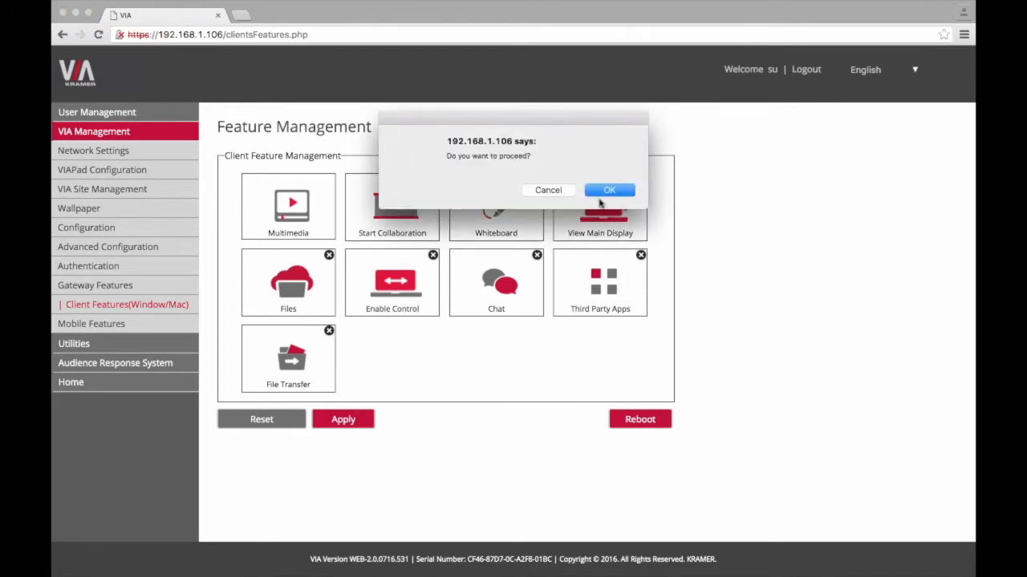
# - Confirm removing Chat from client features and switch to Gateway Features
pyautogui.click(608, 191)
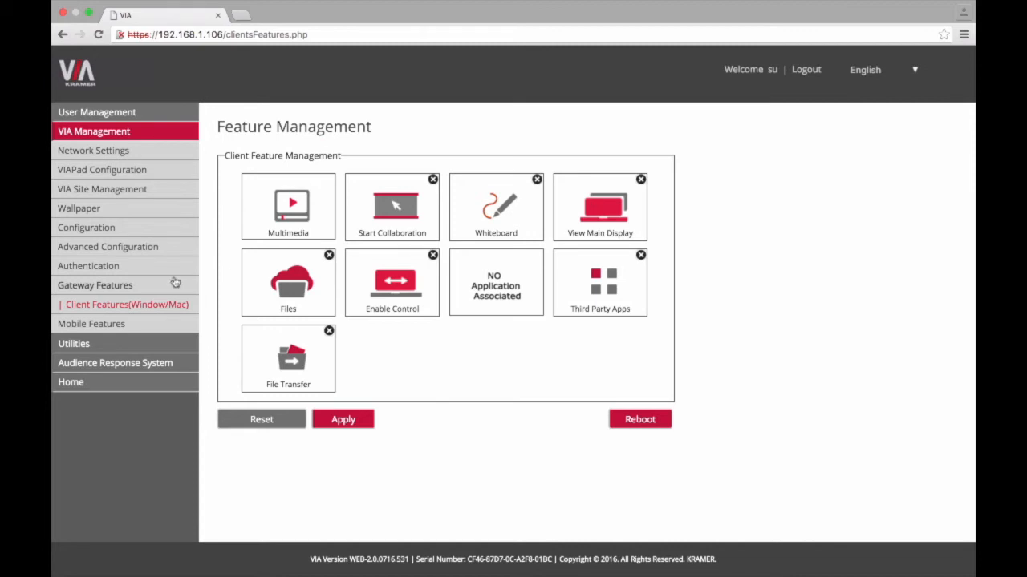
pyautogui.click(95, 285)
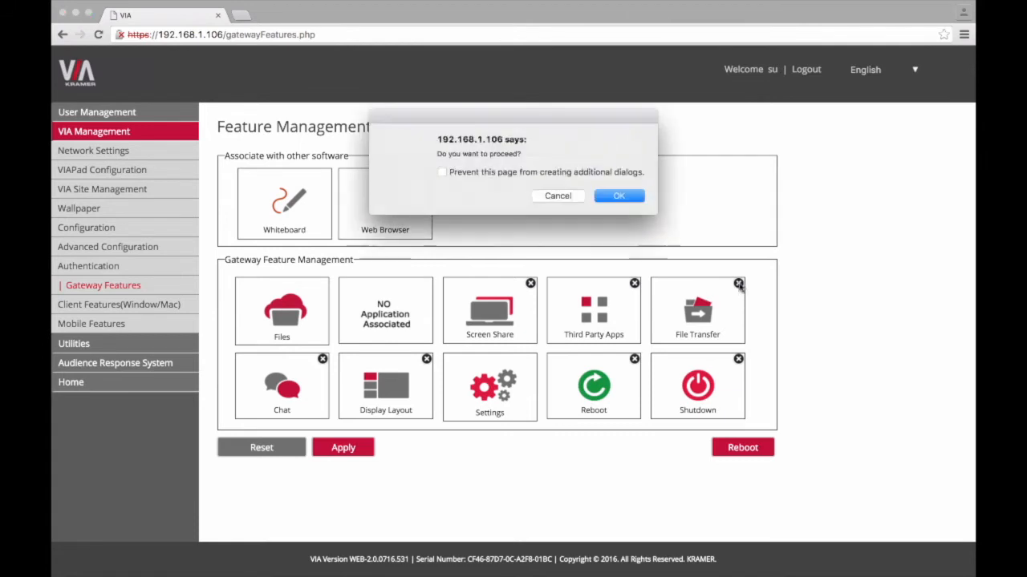
# - Remove File Transfer, reset gateway features to defaults, and apply the changes
pyautogui.click(619, 195)
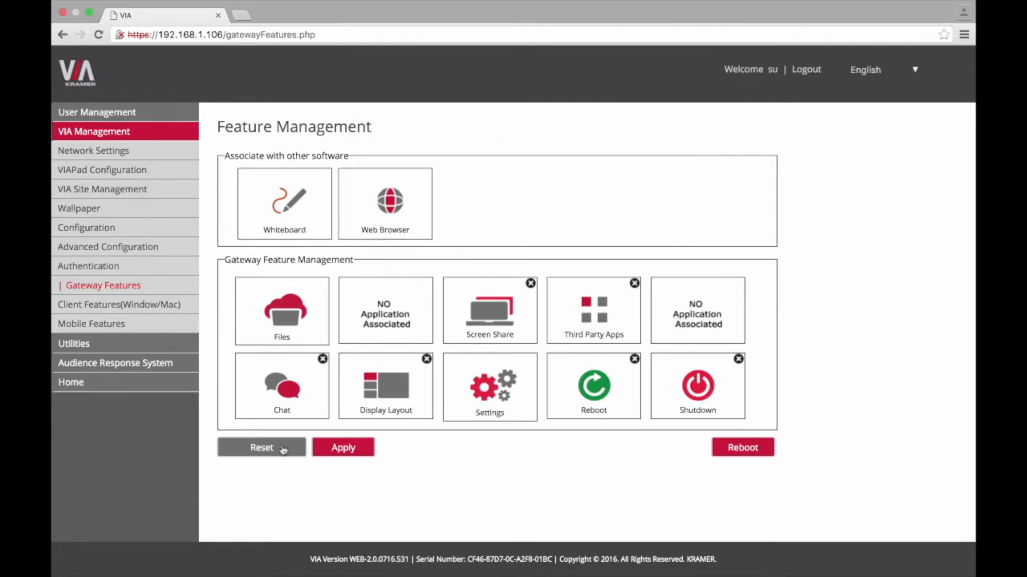
pyautogui.click(262, 447)
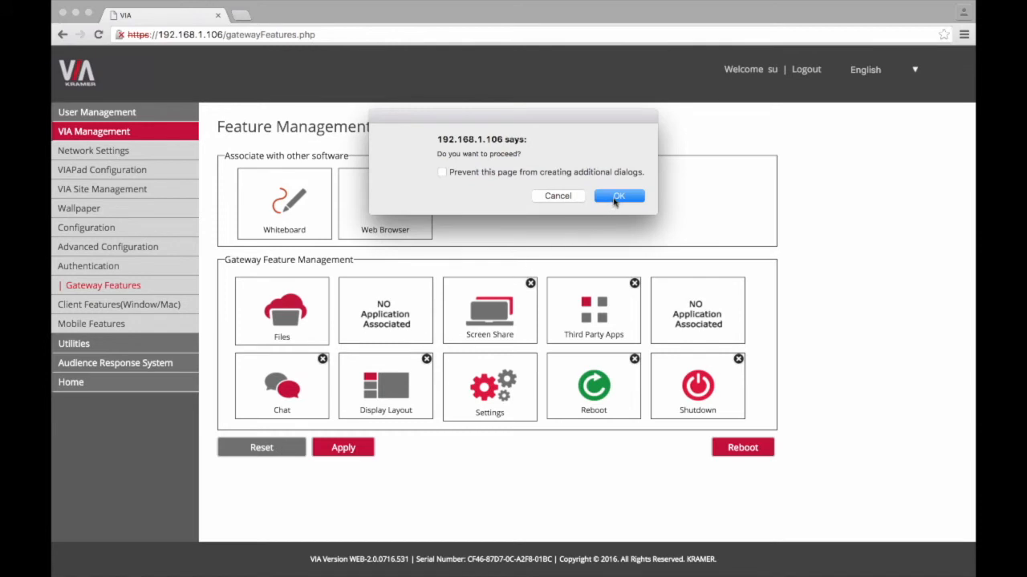
pyautogui.click(618, 196)
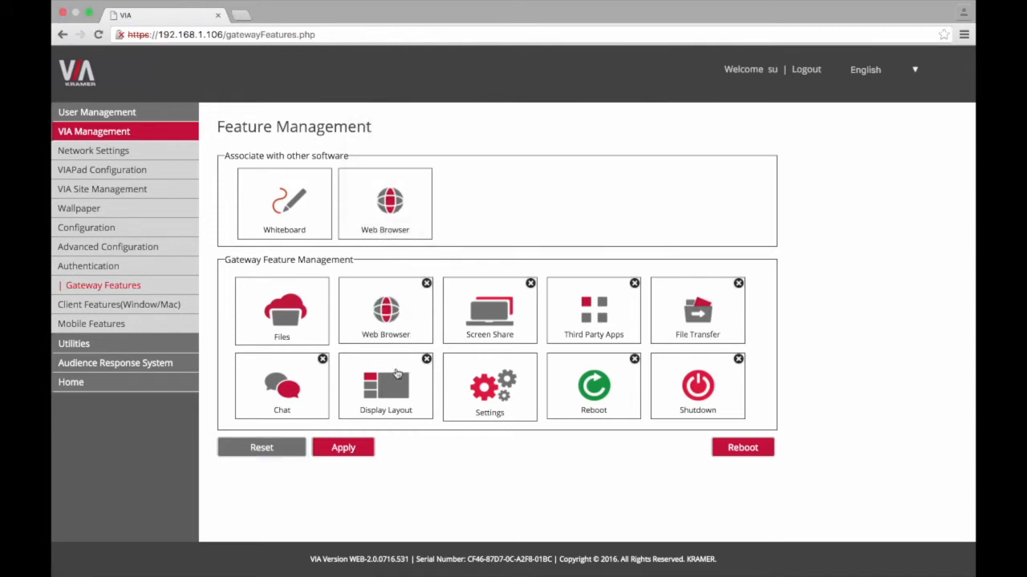
pyautogui.click(343, 448)
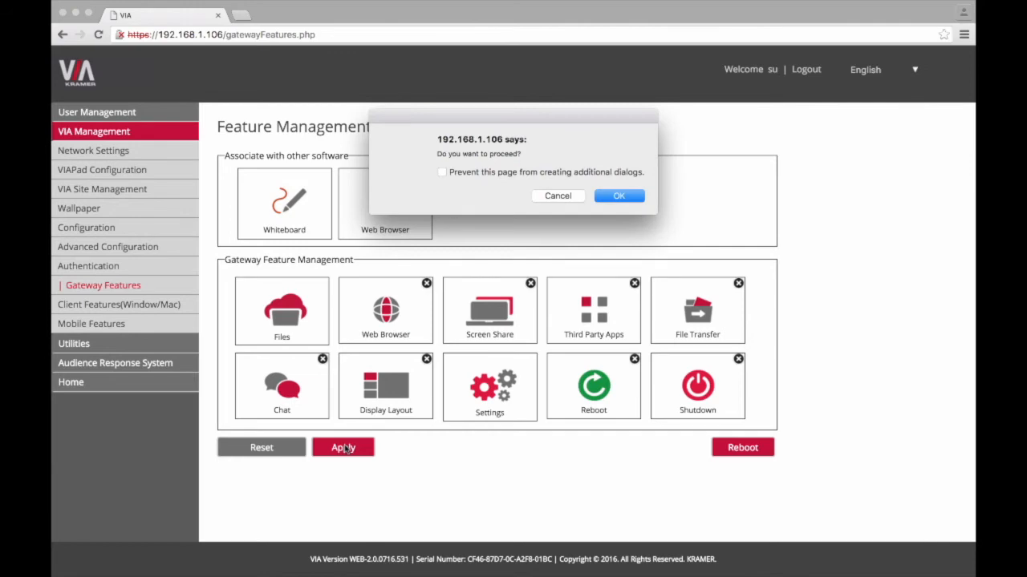
pyautogui.click(618, 196)
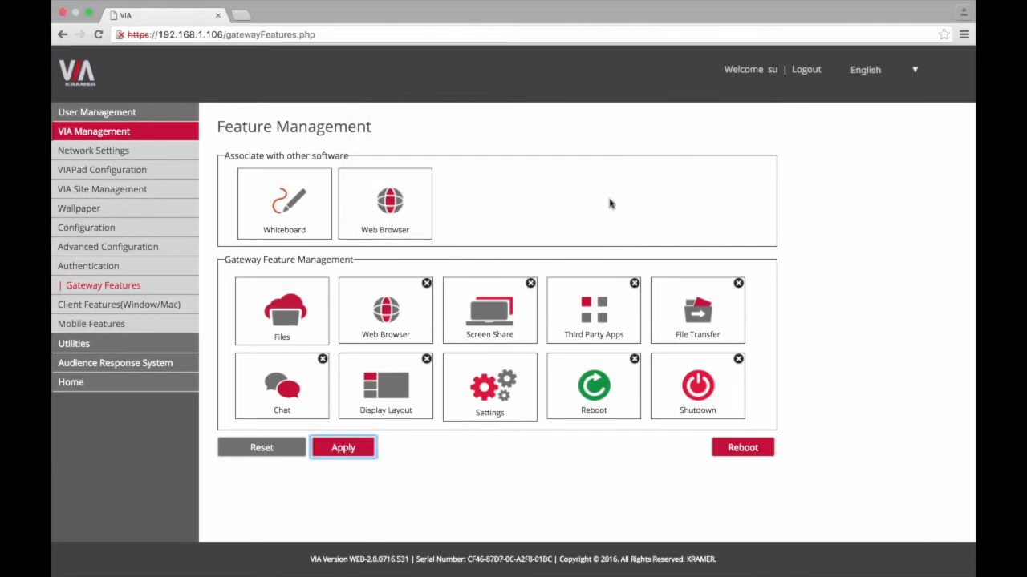